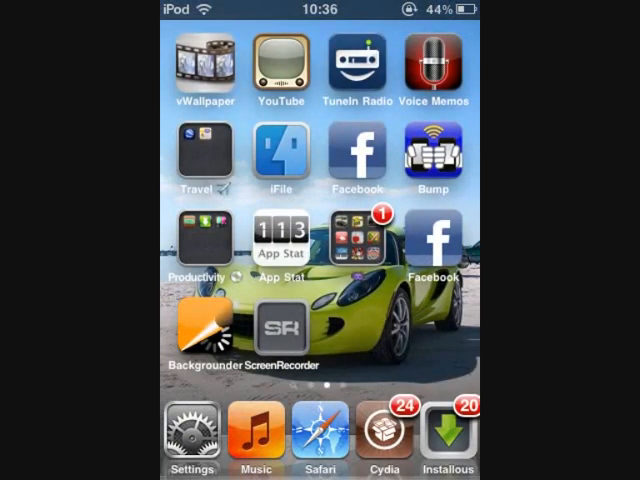
Step: Launch the iFile file manager from the Home Screen
left_click(280, 155)
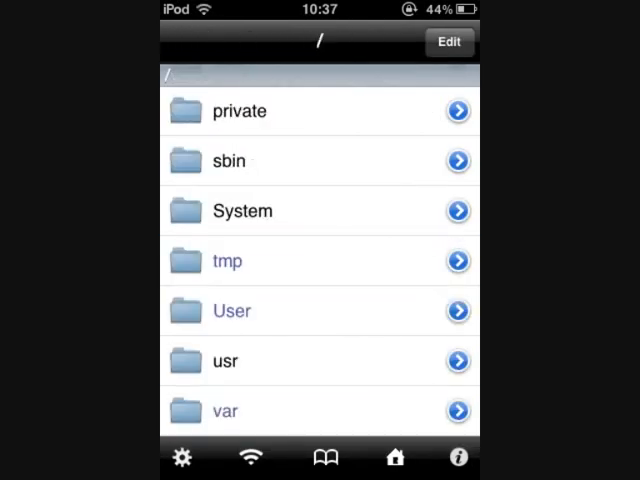
Step: Scroll down the root folder listing to reach and open the var folder
scroll("down", 3)
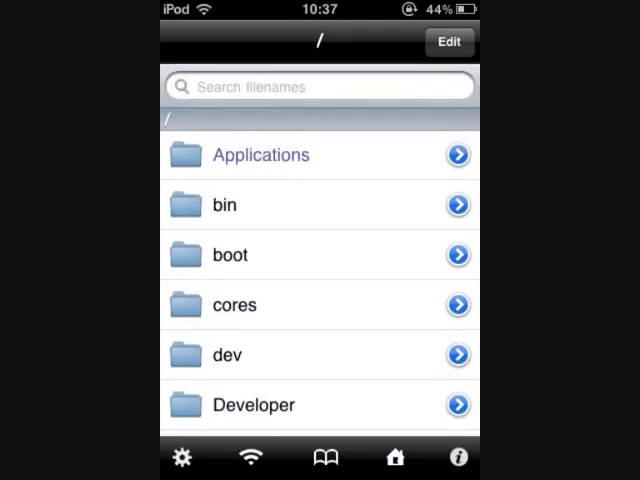
scroll("down", 3)
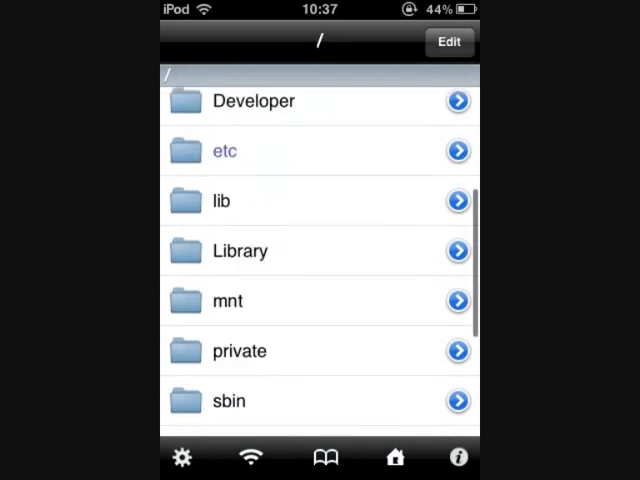
scroll("down", 3)
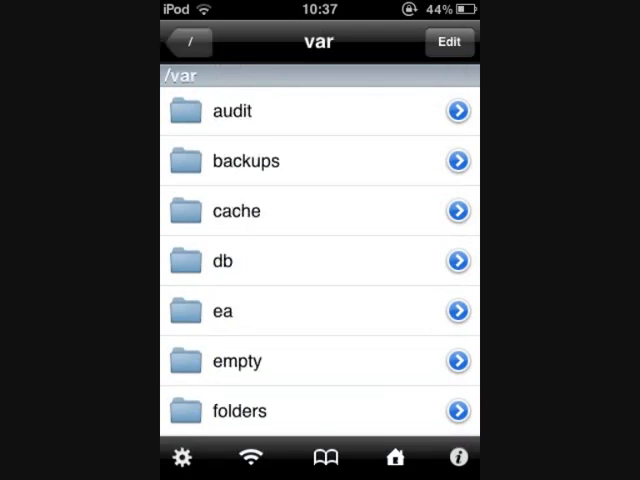
Step: Scroll through the var folder list and open the mobile folder
scroll("down", 3)
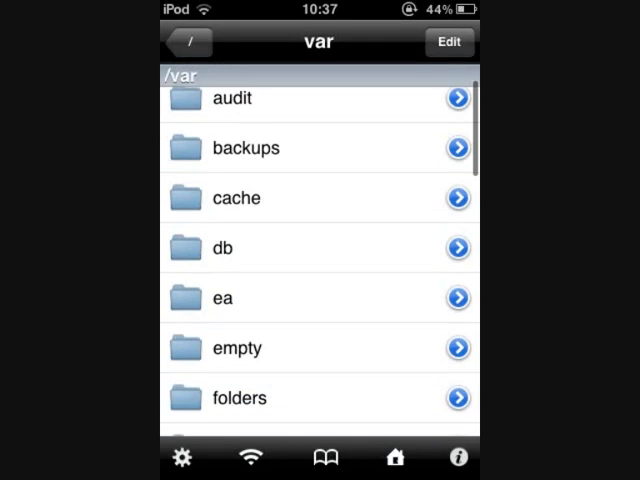
scroll("down", 3)
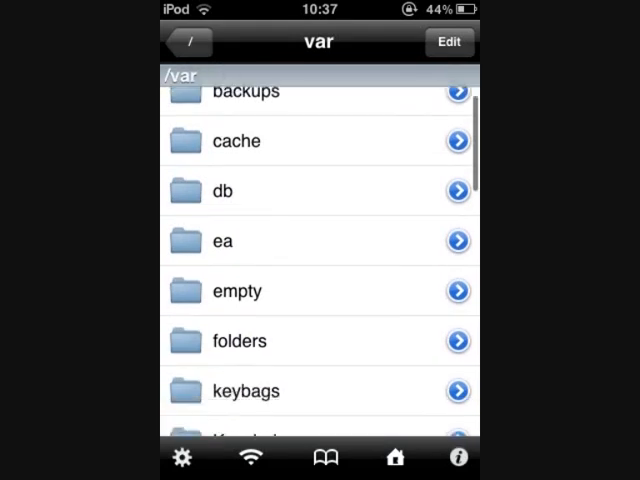
scroll("down", 3)
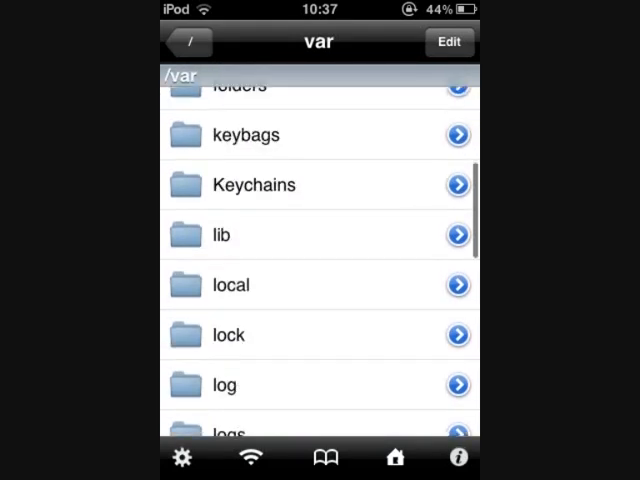
scroll("down", 3)
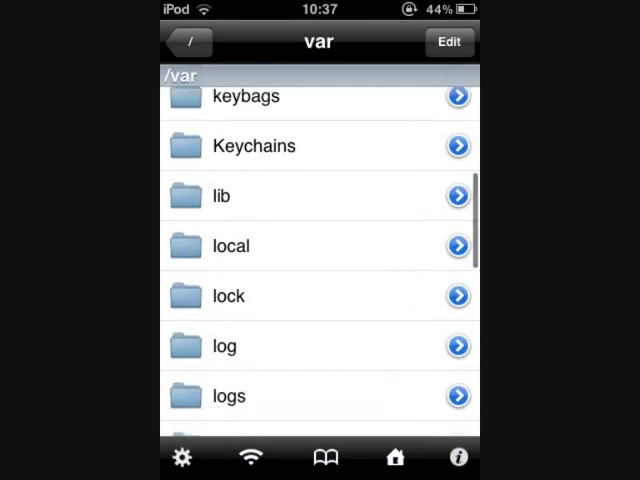
scroll("down", 3)
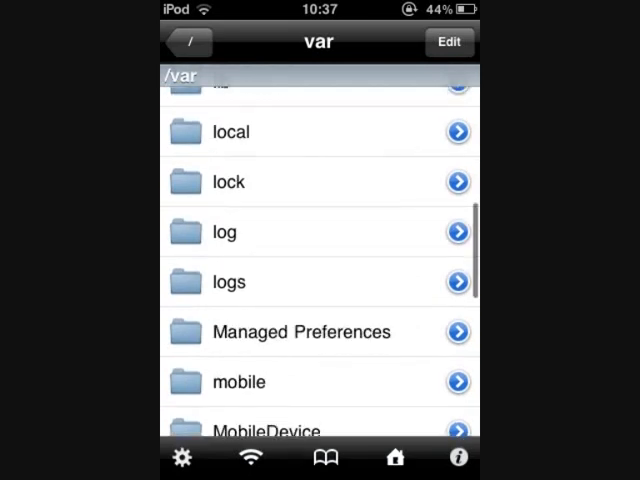
scroll("down", 3)
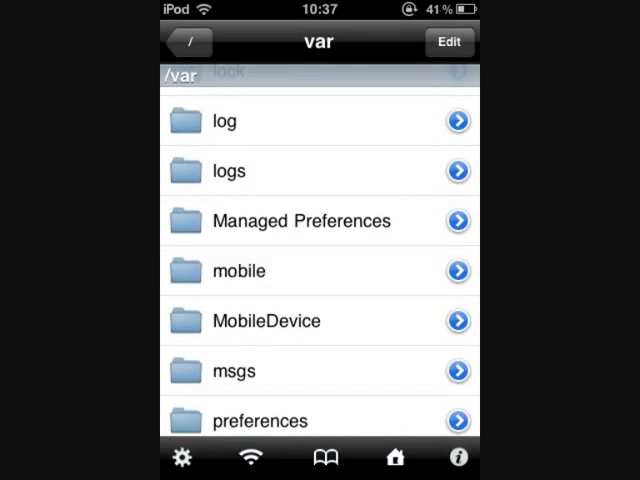
left_click(237, 271)
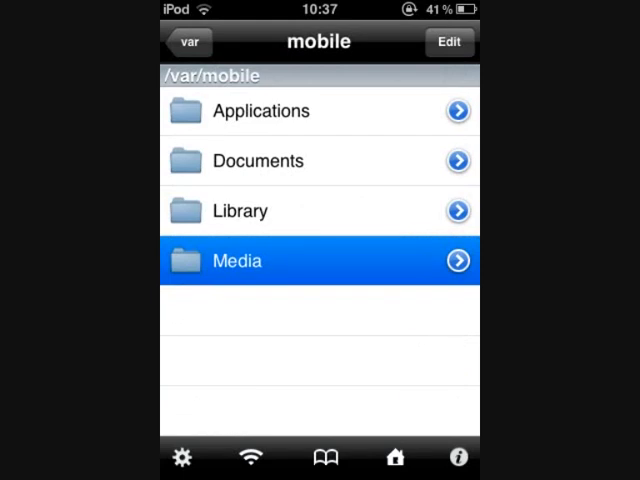
Step: Go into Media, then ScreenRecorder, and select 0.mov to show the open-with choices
left_click(320, 260)
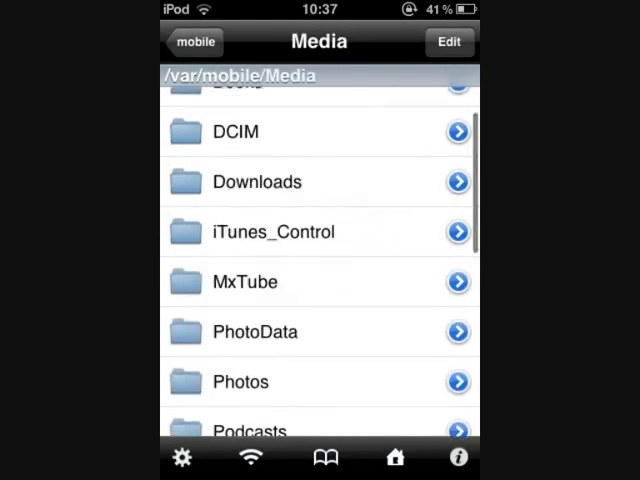
scroll("down", 3)
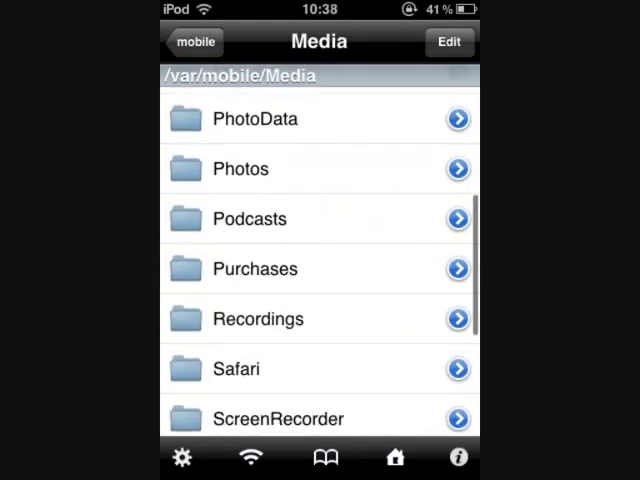
scroll("down", 3)
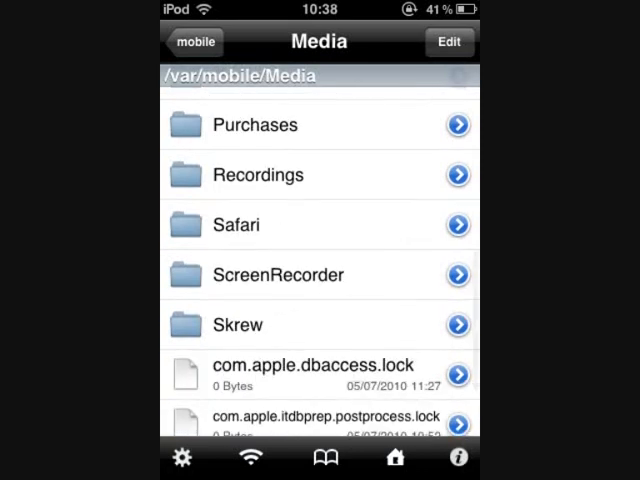
left_click(280, 275)
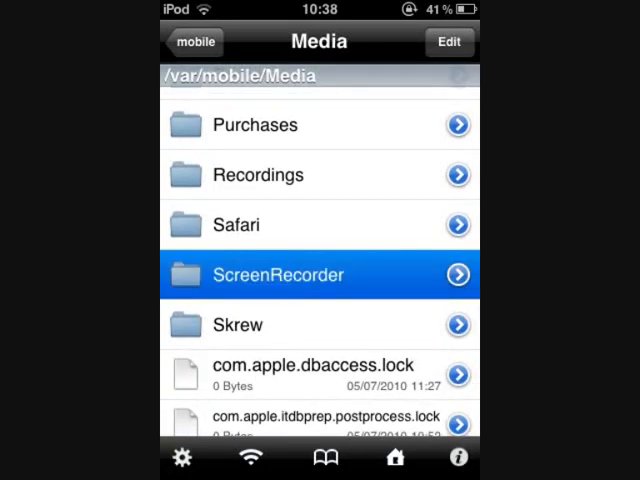
left_click(278, 274)
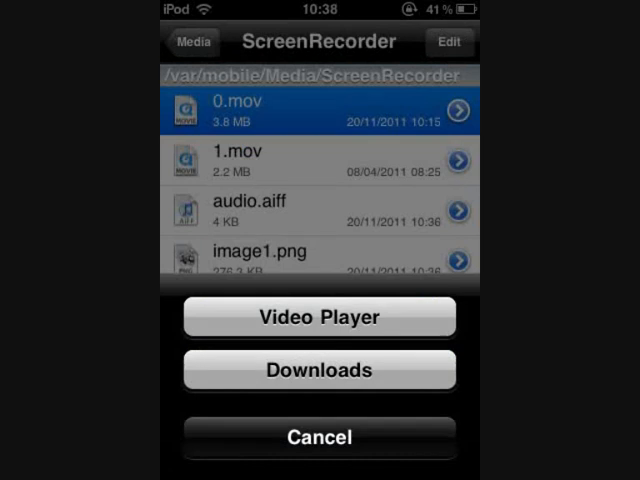
Step: Choose Downloads in the open-with sheet for the 0.mov recording
left_click(319, 370)
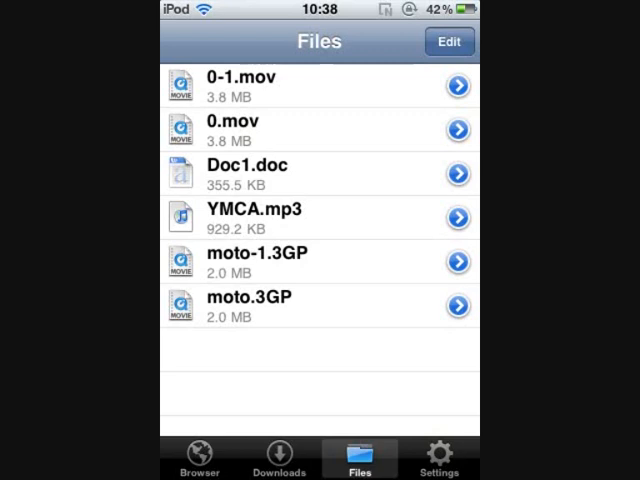
Step: Open 0-1.mov's Info screen in Downloads and email it as an attachment
left_click(454, 85)
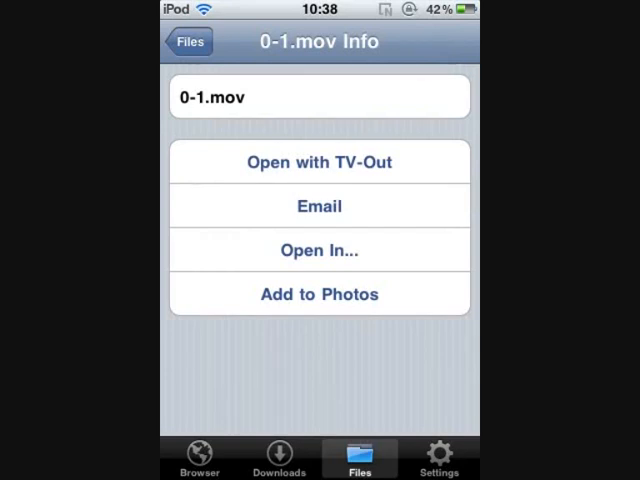
left_click(319, 206)
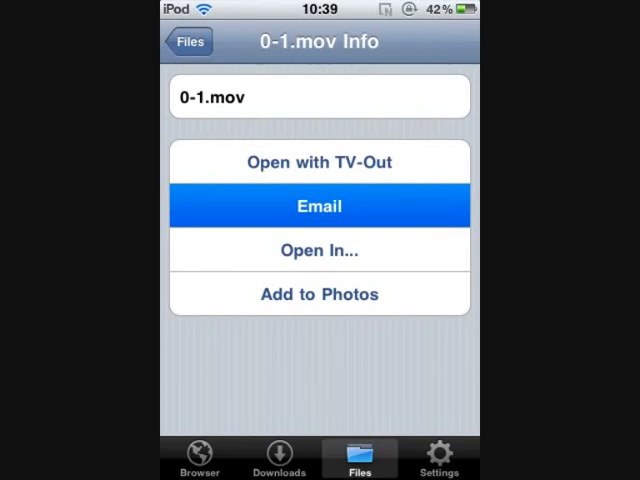
left_click(319, 206)
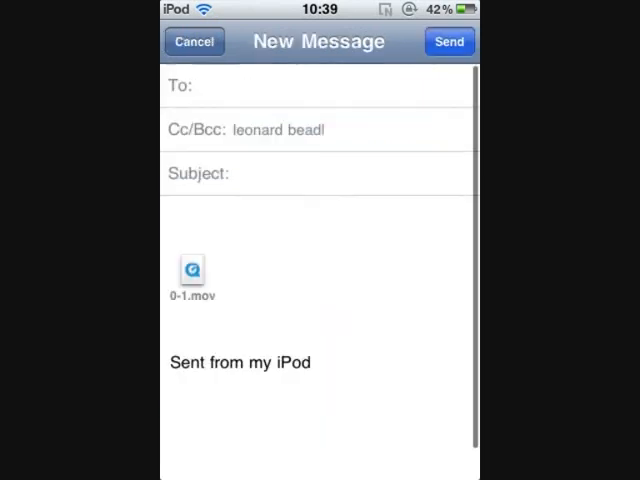